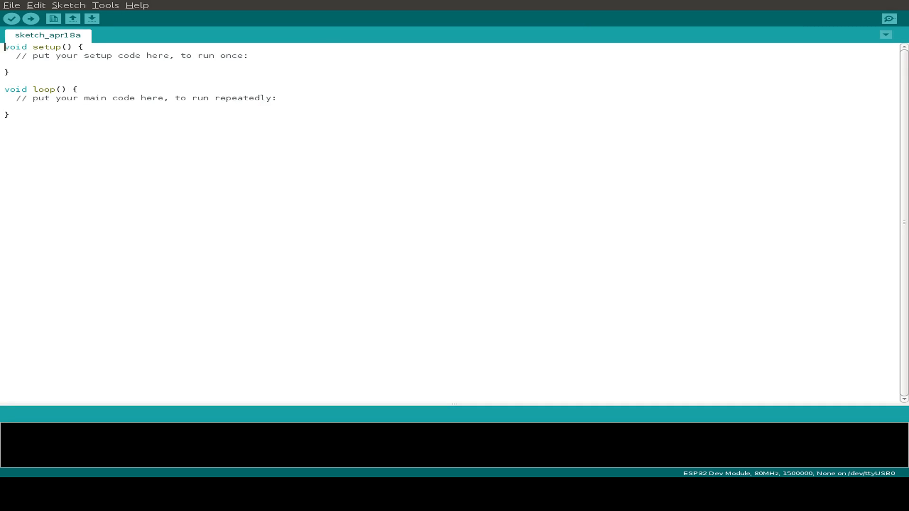
Step: Search the Library Manager for 'RFID' and verify MFRC522 shows INSTALLED
{"action": "left_click", "coordinate": [68, 5]}
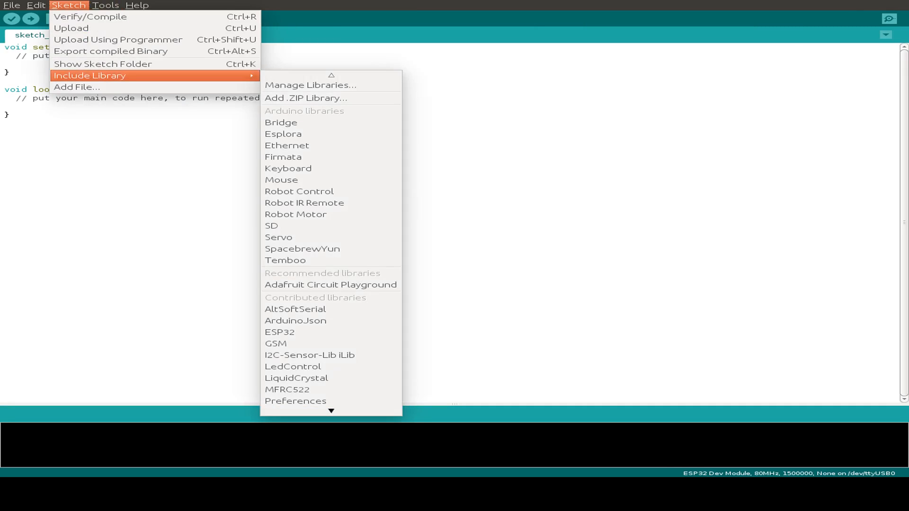
{"action": "left_click", "coordinate": [311, 85]}
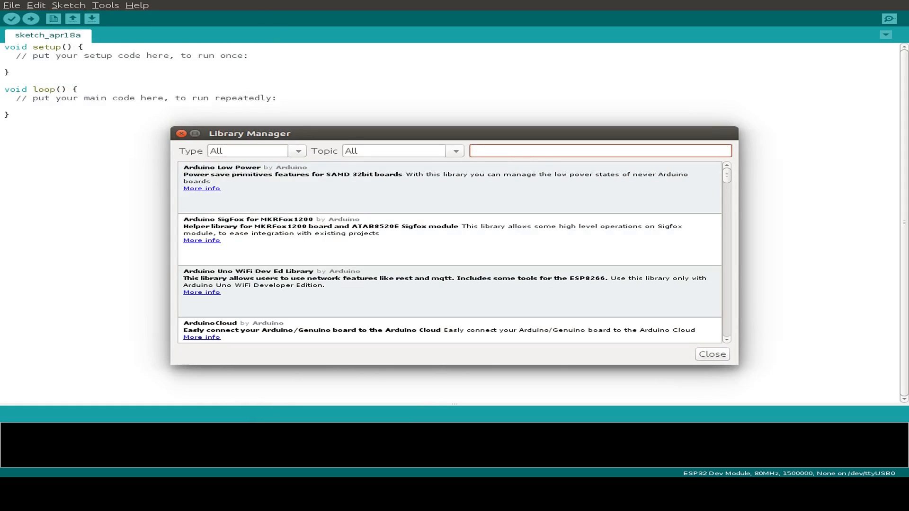
{"action": "type", "text": "RFID"}
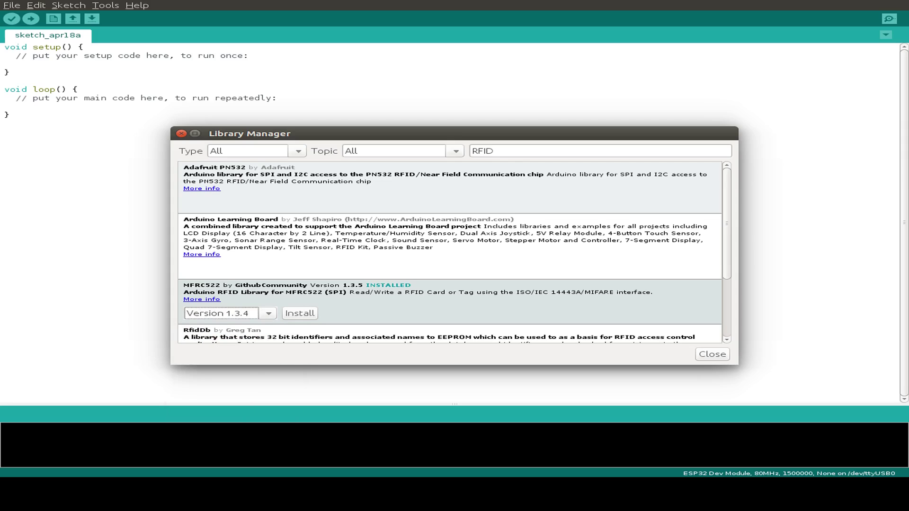
{"action": "scroll", "scroll_direction": "down", "scroll_amount": 3}
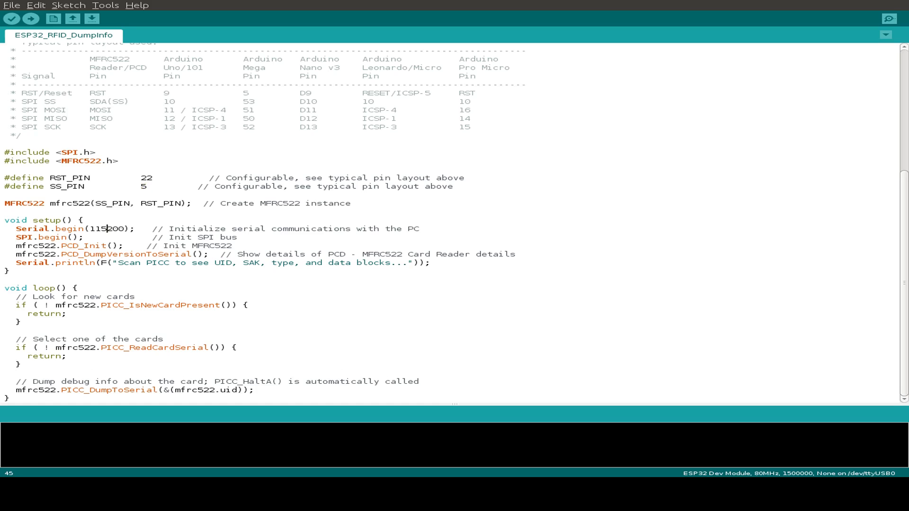
Step: Select the 115200 baud value in the DumpInfo sketch's Serial.begin call
{"action": "double_click", "coordinate": [110, 229]}
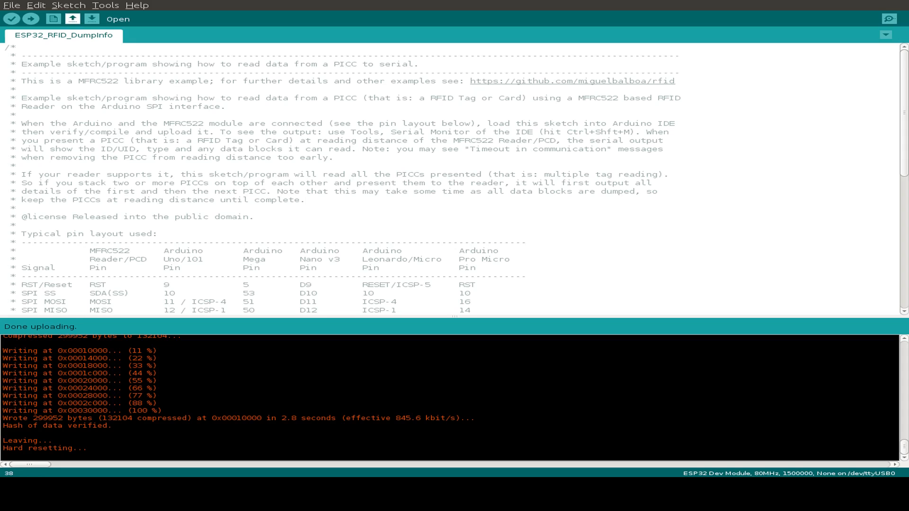
Step: Confirm the port is /dev/ttyUSB0 and re-upload the DumpInfo sketch to the ESP32
{"action": "left_click", "coordinate": [105, 5]}
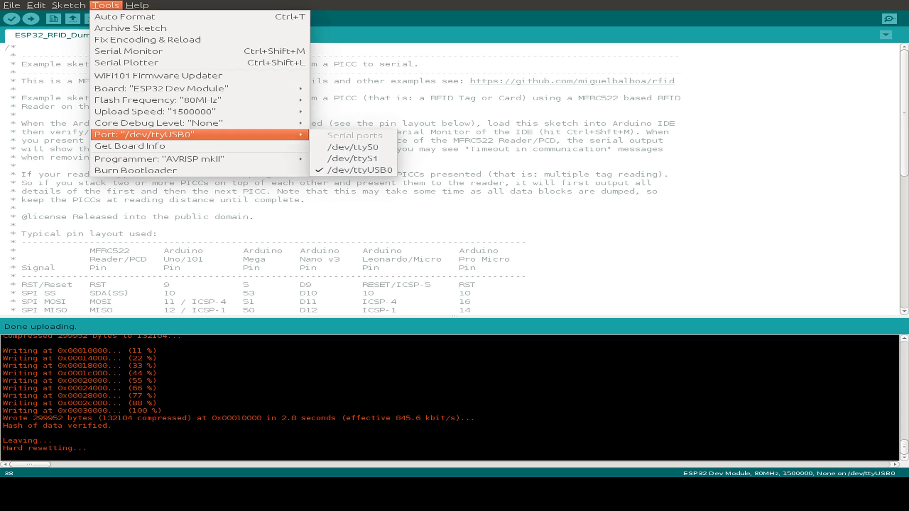
{"action": "mouse_move", "coordinate": [359, 170]}
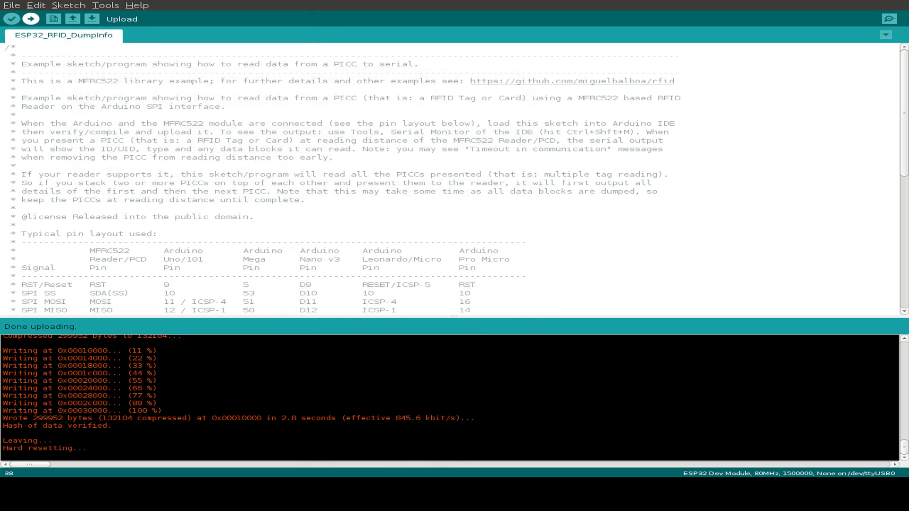
{"action": "left_click", "coordinate": [32, 19]}
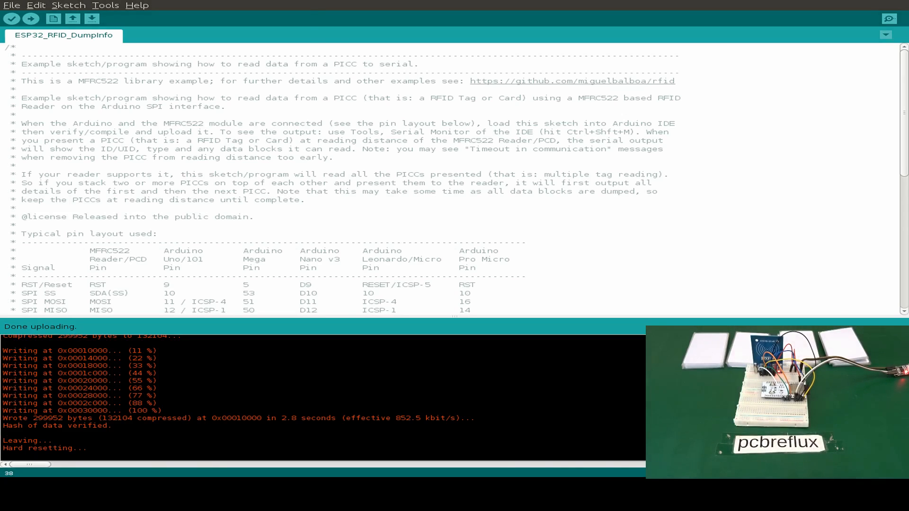
Step: Open a maximized Serial Monitor at 115200 baud and dump the scanned card's sectors 0-10
{"action": "left_click", "coordinate": [108, 5]}
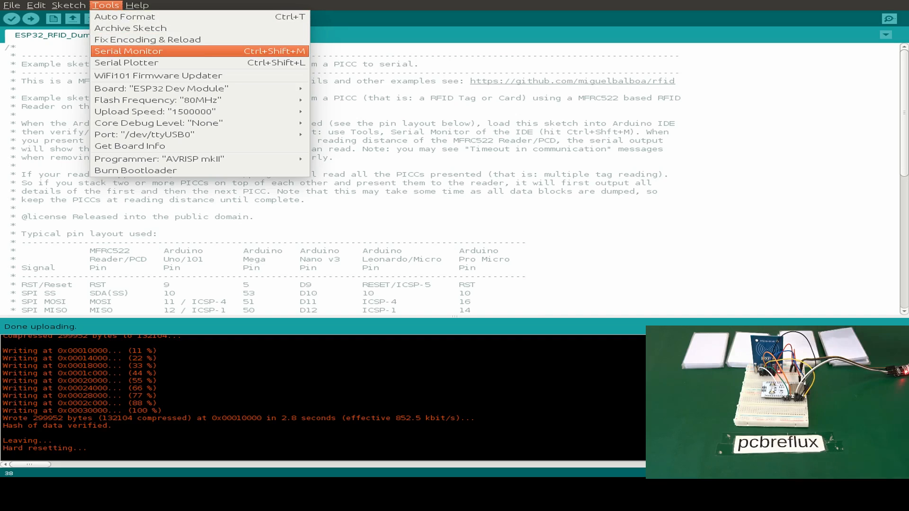
{"action": "left_click", "coordinate": [124, 52]}
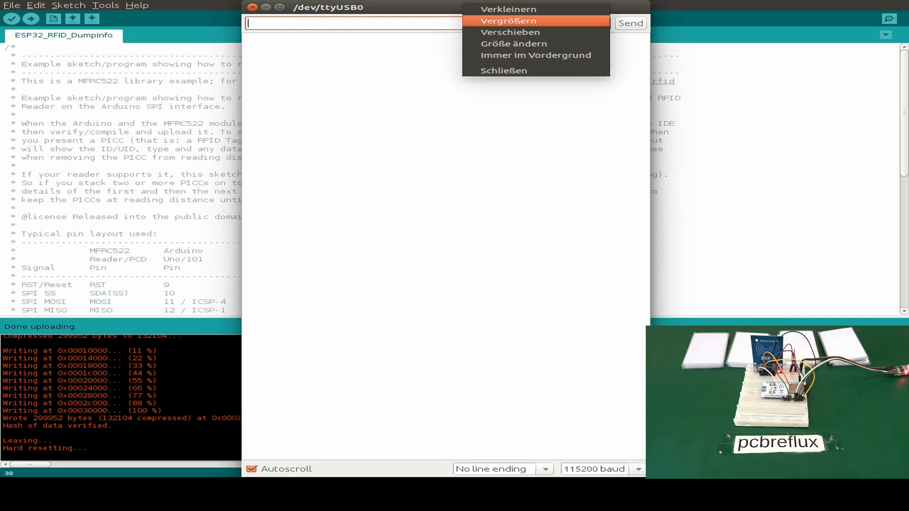
{"action": "left_click", "coordinate": [511, 22]}
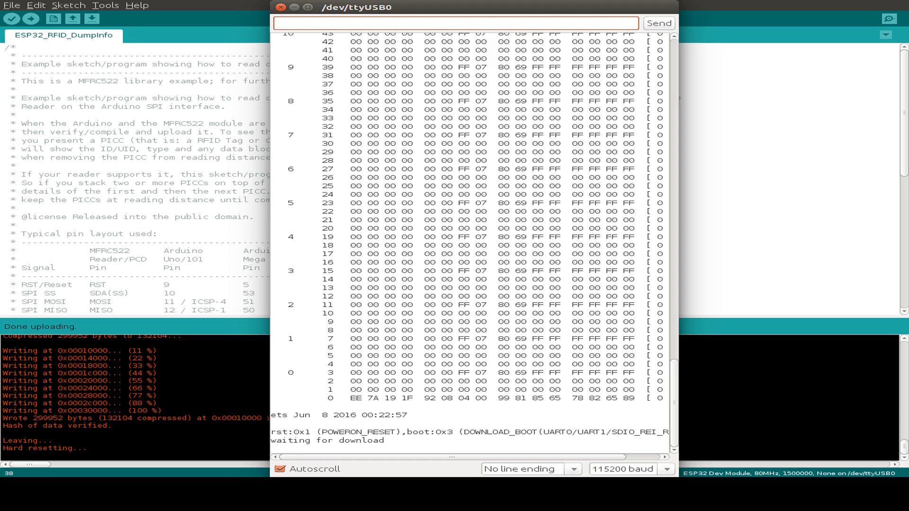
{"action": "left_click", "coordinate": [10, 5]}
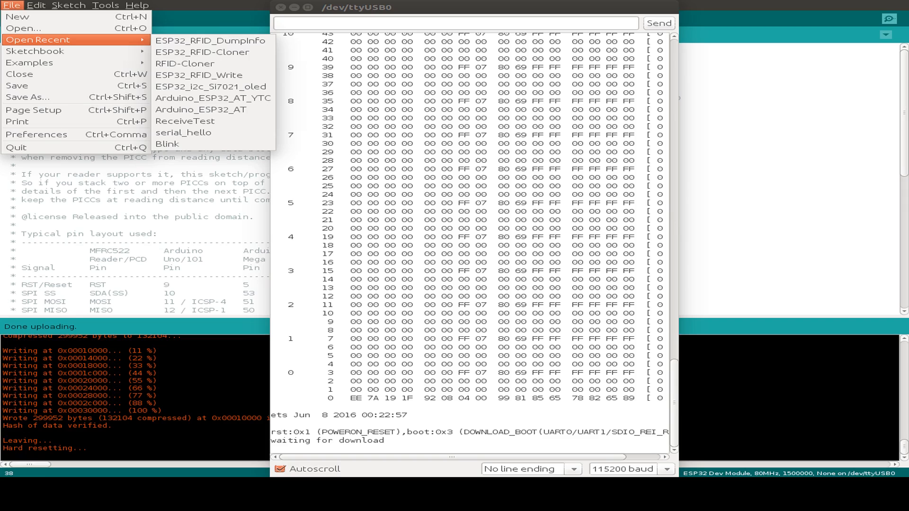
{"action": "mouse_move", "coordinate": [213, 40]}
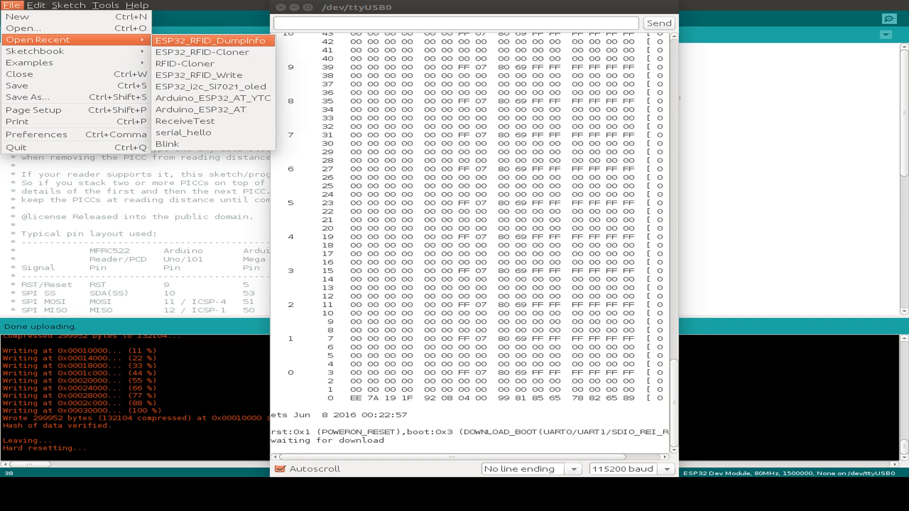
Step: Open ESP32_RFID_Write from recent sketches and upload it to the ESP32
{"action": "left_click", "coordinate": [199, 75]}
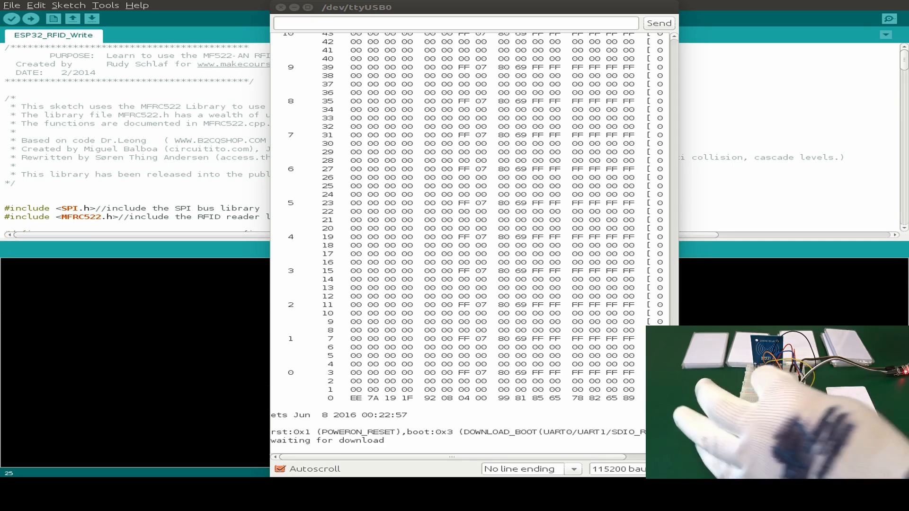
{"action": "left_click", "coordinate": [28, 20]}
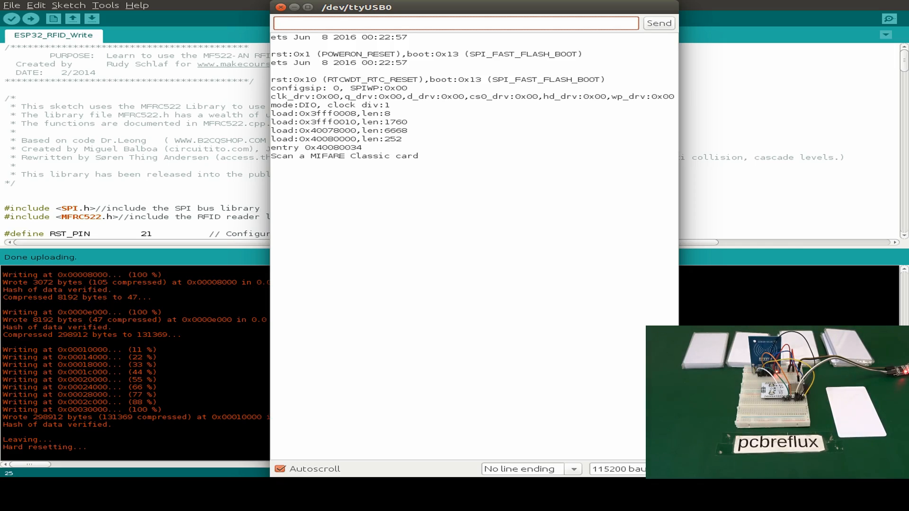
Step: Scroll to the blockcontent[16] declarations and select the 'pcbreflux' text for block 2
{"action": "scroll", "scroll_direction": "down", "scroll_amount": 3}
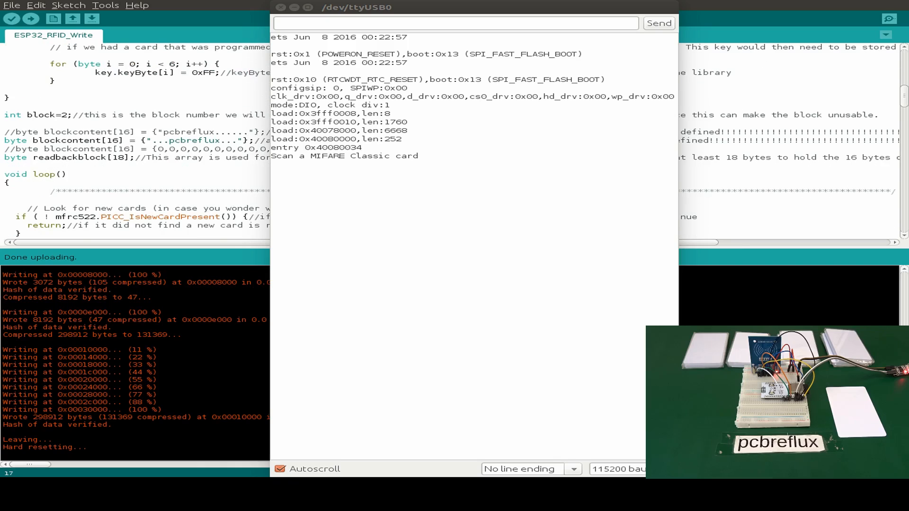
{"action": "double_click", "coordinate": [210, 132]}
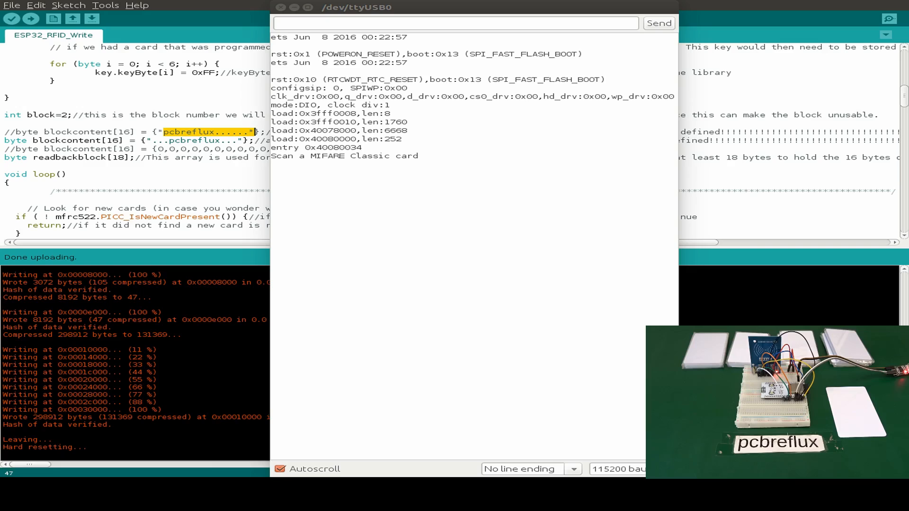